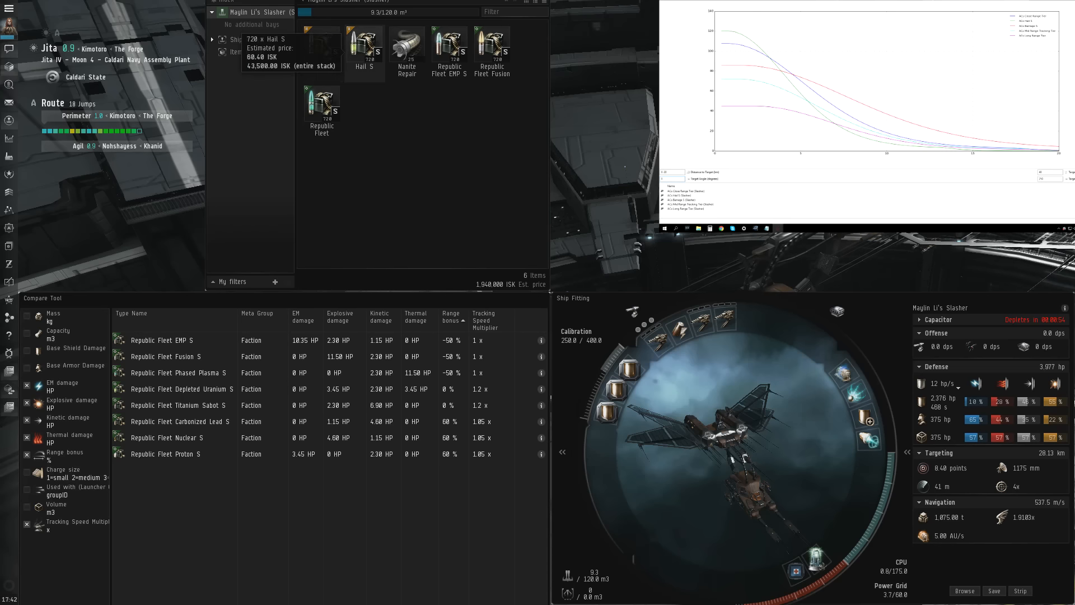
{"action": "mouse_move", "coordinate": [322, 52]}
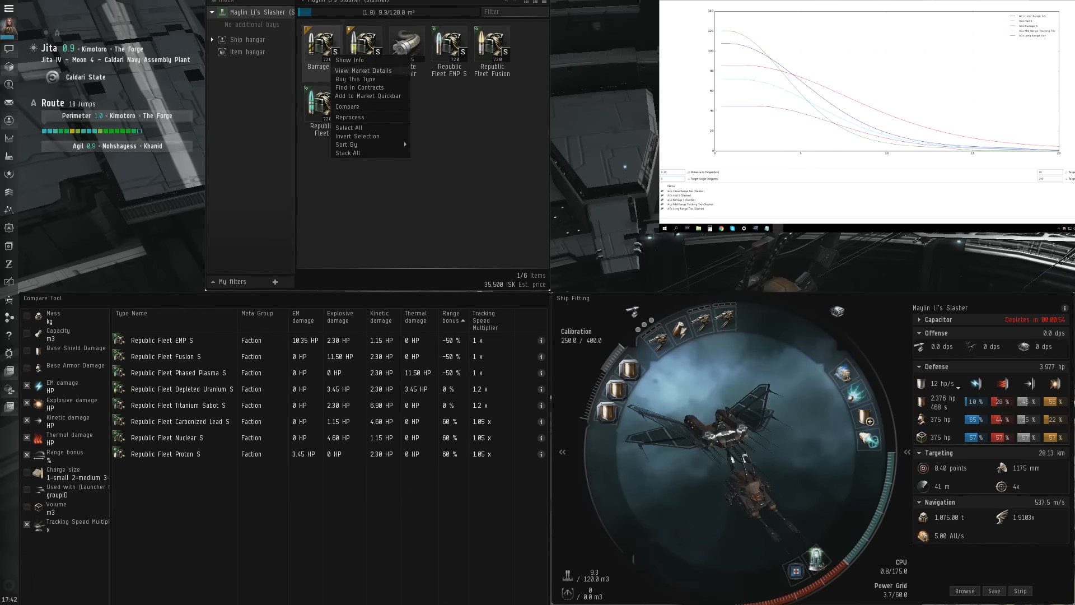
Step: Open the context menu for the Hail S ammo stack in the Slasher's cargo hold
{"action": "left_click", "coordinate": [349, 60]}
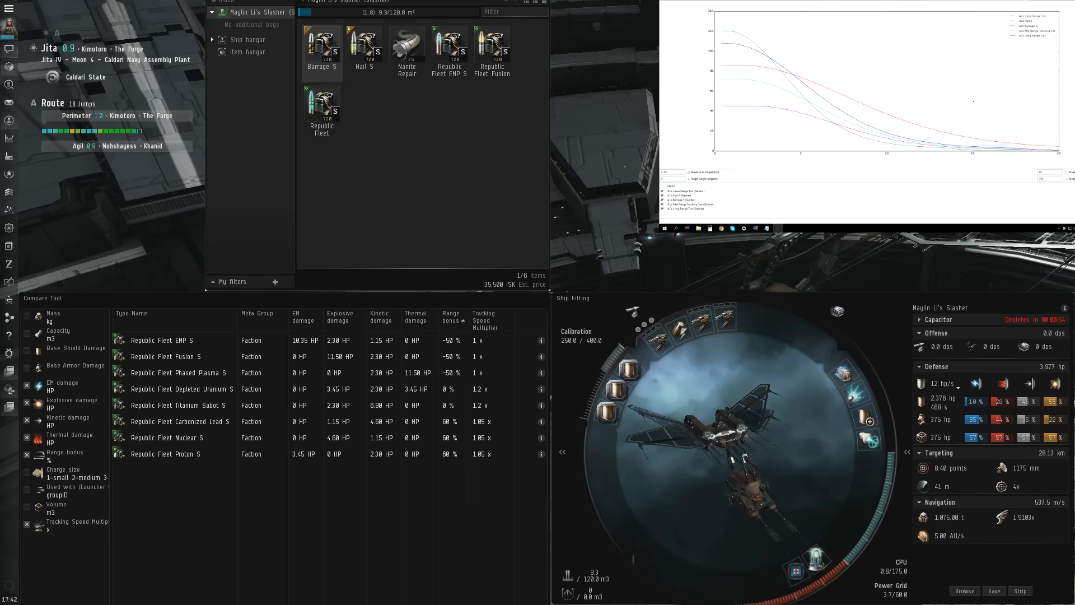
{"action": "mouse_move", "coordinate": [363, 48]}
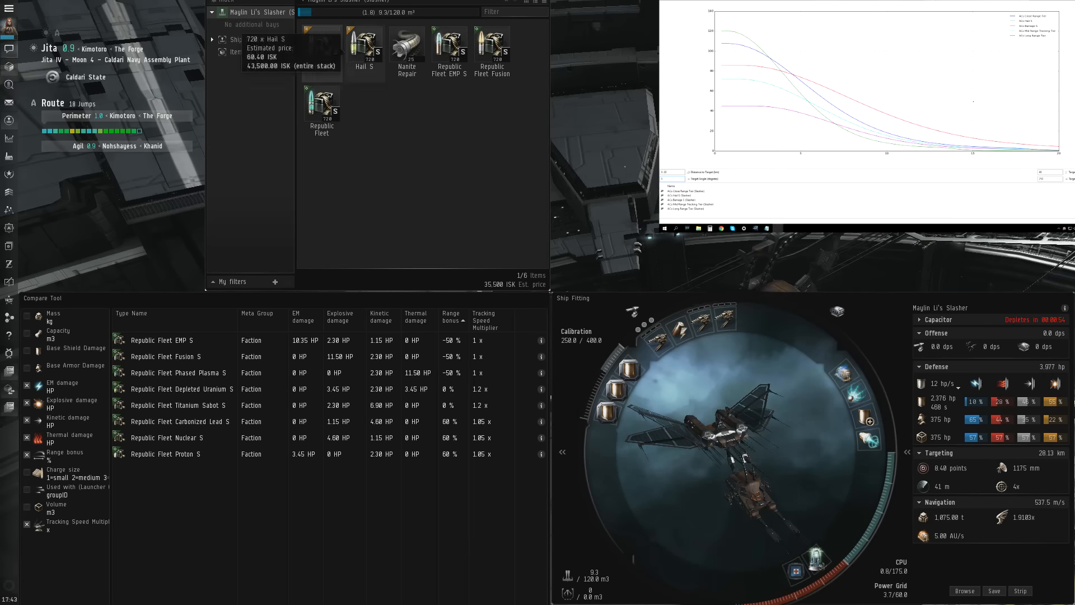
{"action": "right_click", "coordinate": [365, 51]}
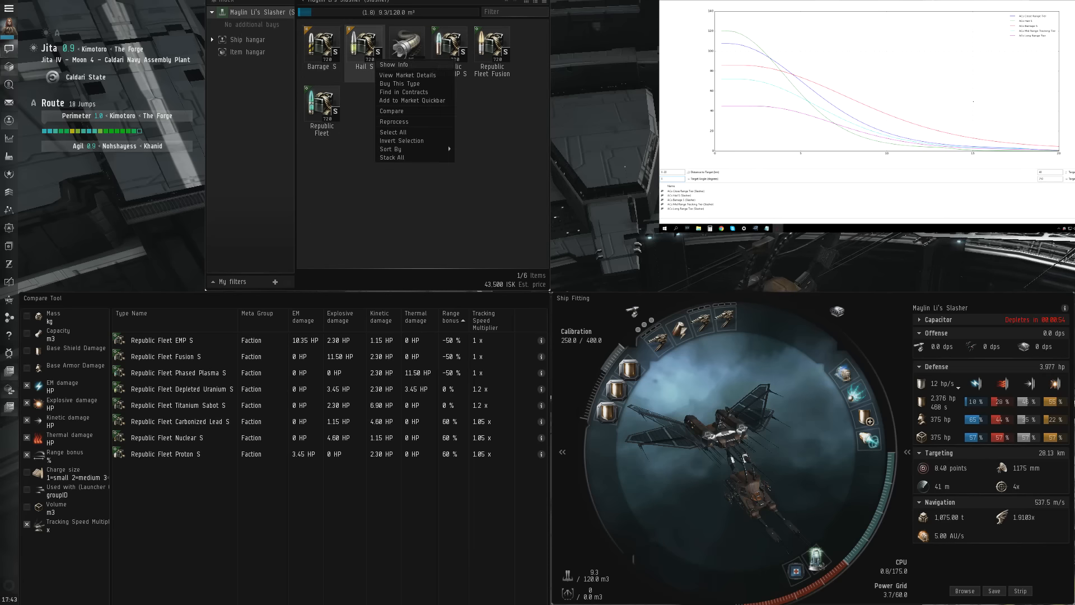
Step: Show Hail S info to review its attributes, then open the Neocom main menu
{"action": "left_click", "coordinate": [395, 64]}
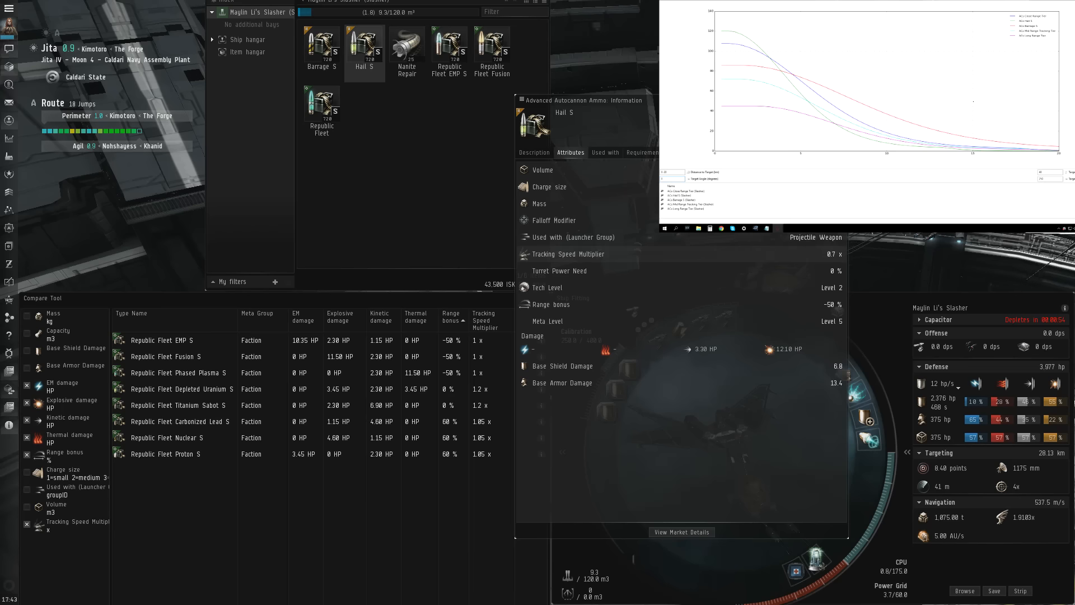
{"action": "left_click", "coordinate": [9, 10]}
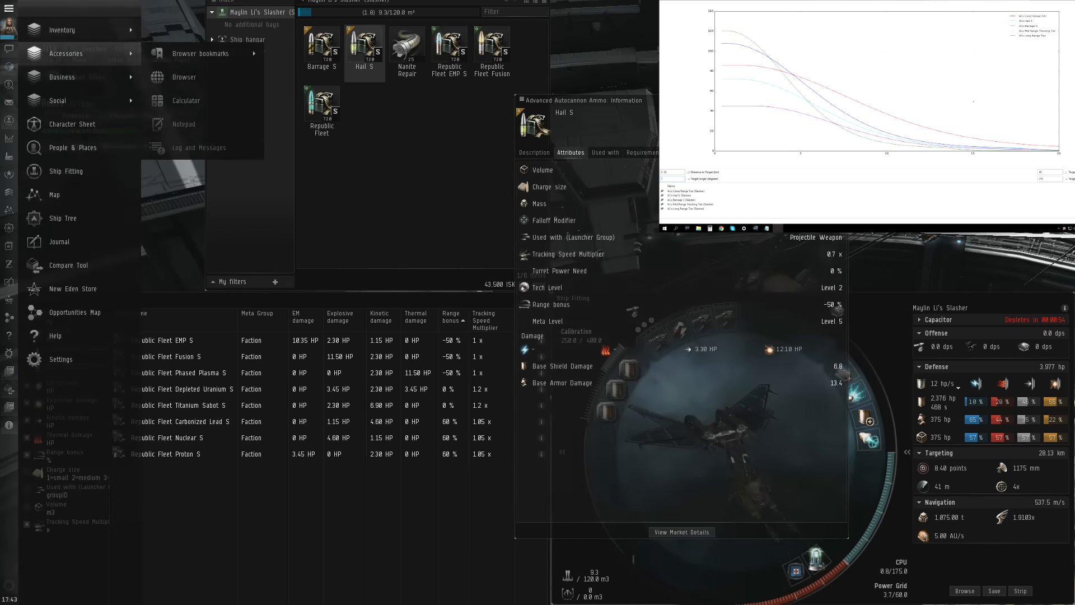
{"action": "mouse_move", "coordinate": [185, 100]}
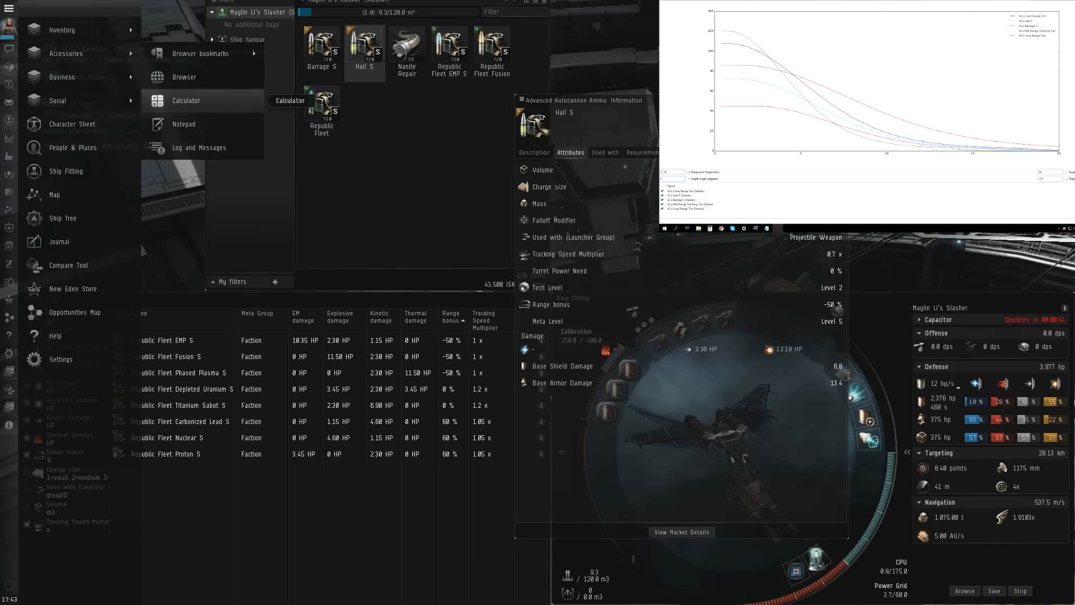
Step: Launch the Calculator from the Neocom Accessories submenu
{"action": "left_click", "coordinate": [185, 100]}
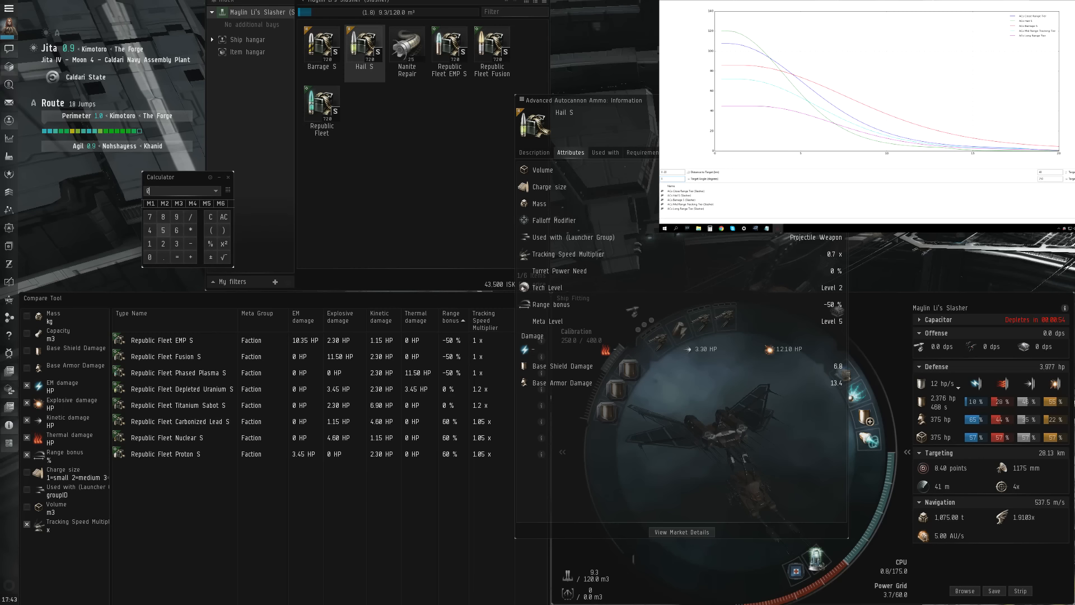
{"action": "left_click", "coordinate": [149, 243]}
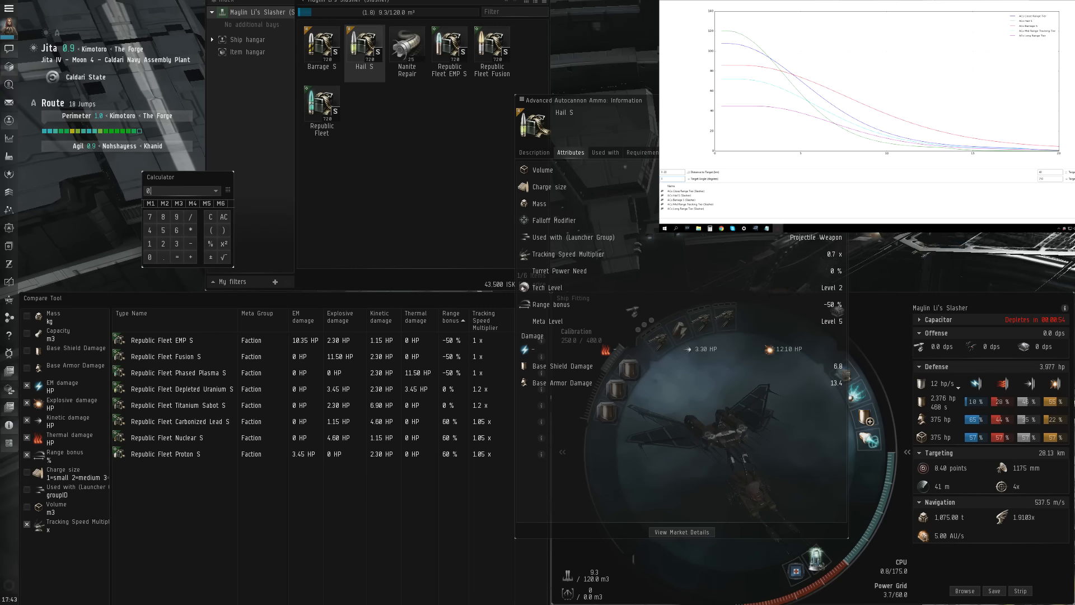
Step: Close the calculator and the Hail S information sheet
{"action": "left_click", "coordinate": [175, 257]}
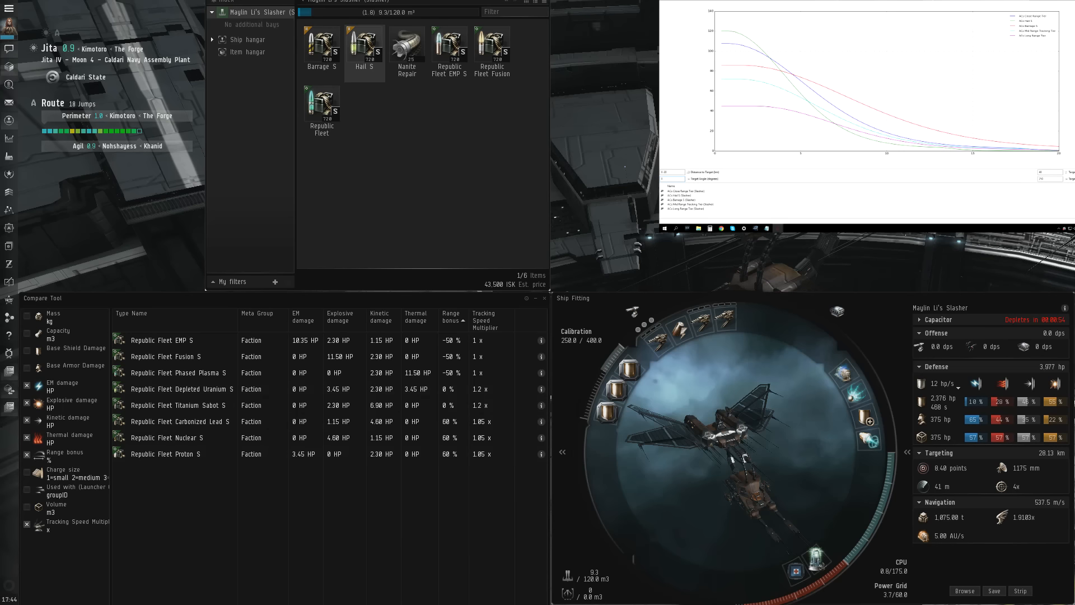
{"action": "mouse_move", "coordinate": [320, 52]}
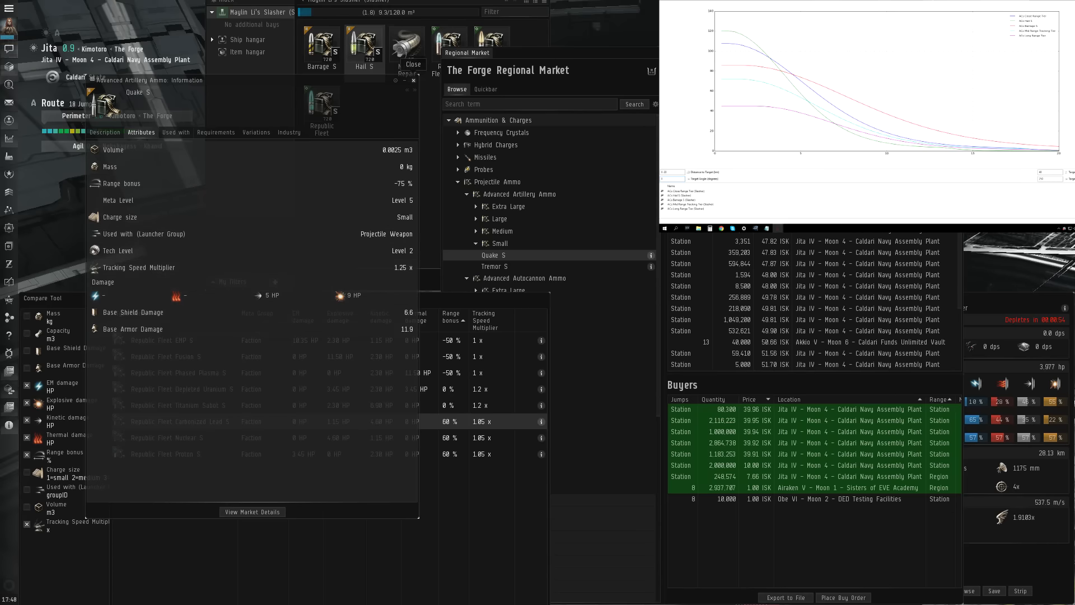
{"action": "mouse_move", "coordinate": [406, 49]}
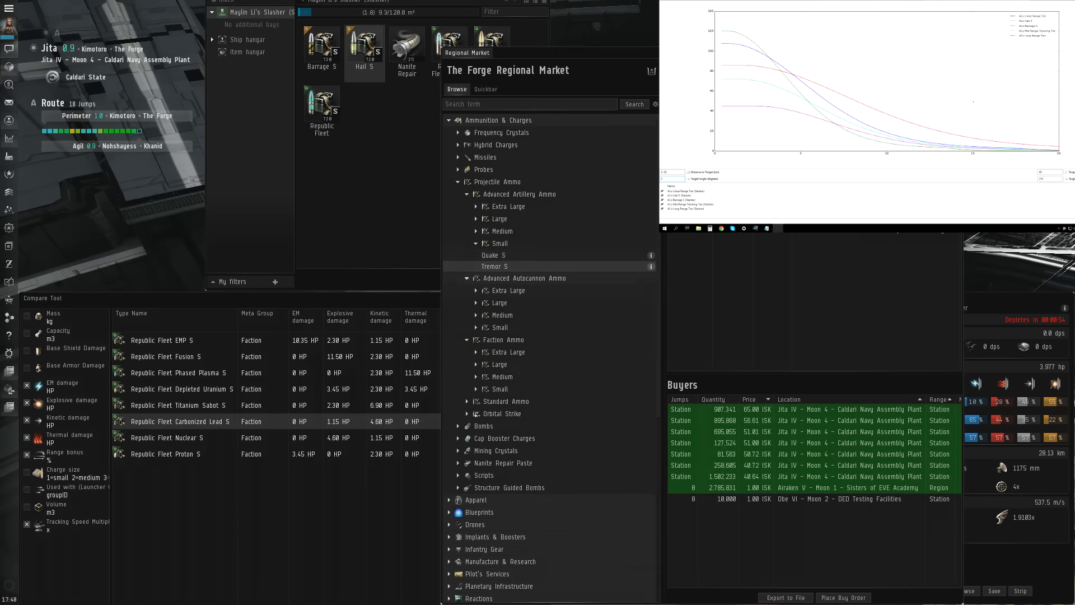
Step: Close the Quake S info window and The Forge market view
{"action": "left_click", "coordinate": [650, 266]}
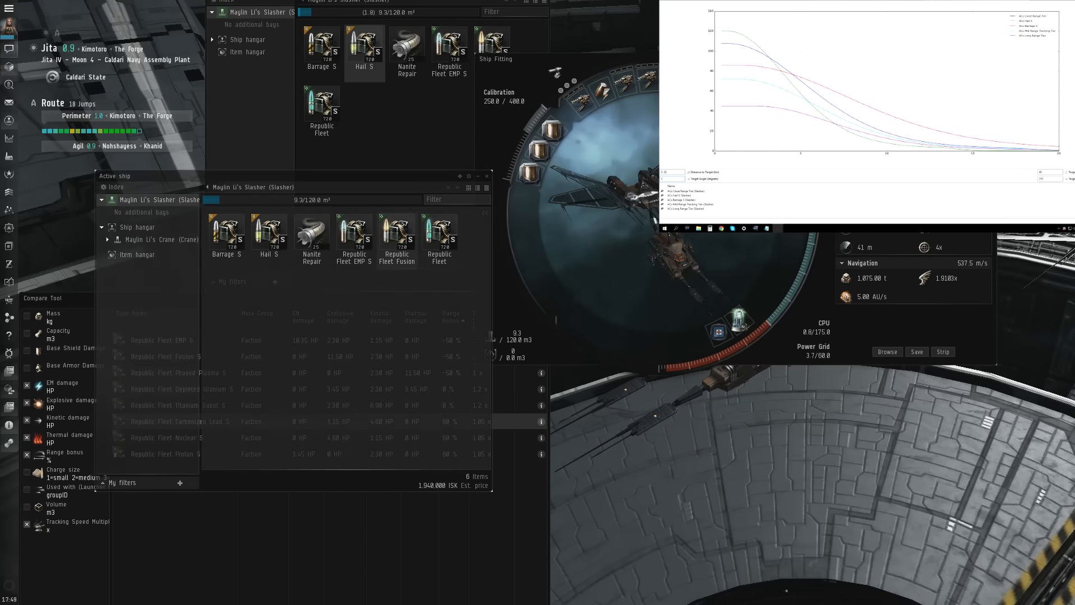
{"action": "mouse_move", "coordinate": [226, 236]}
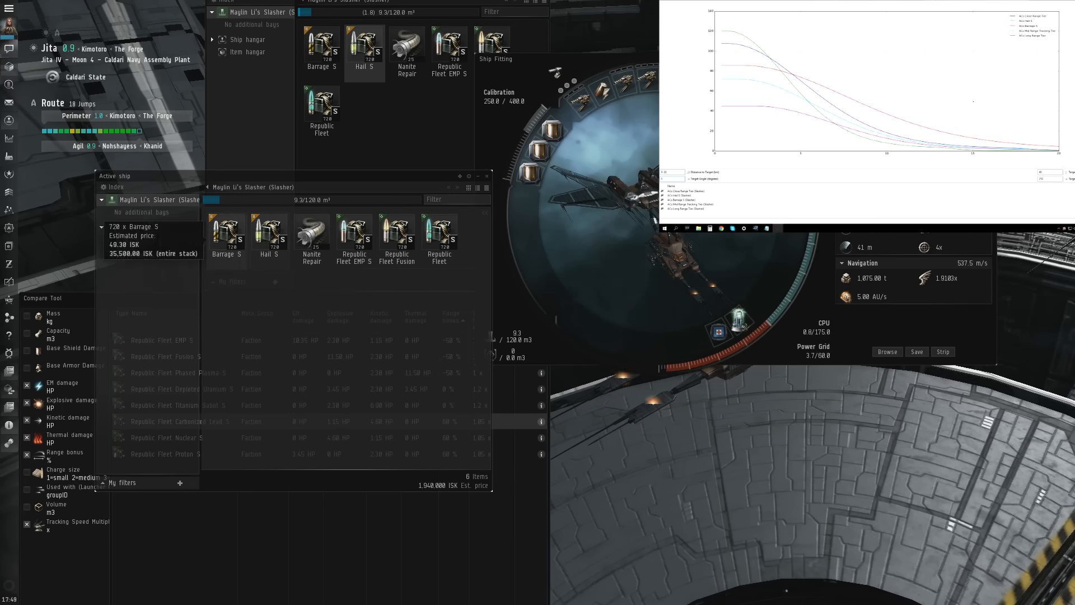
Step: Inspect the Barrage S and Republic Fleet EMP S cargo stacks' estimated ISK value
{"action": "left_click", "coordinate": [226, 236]}
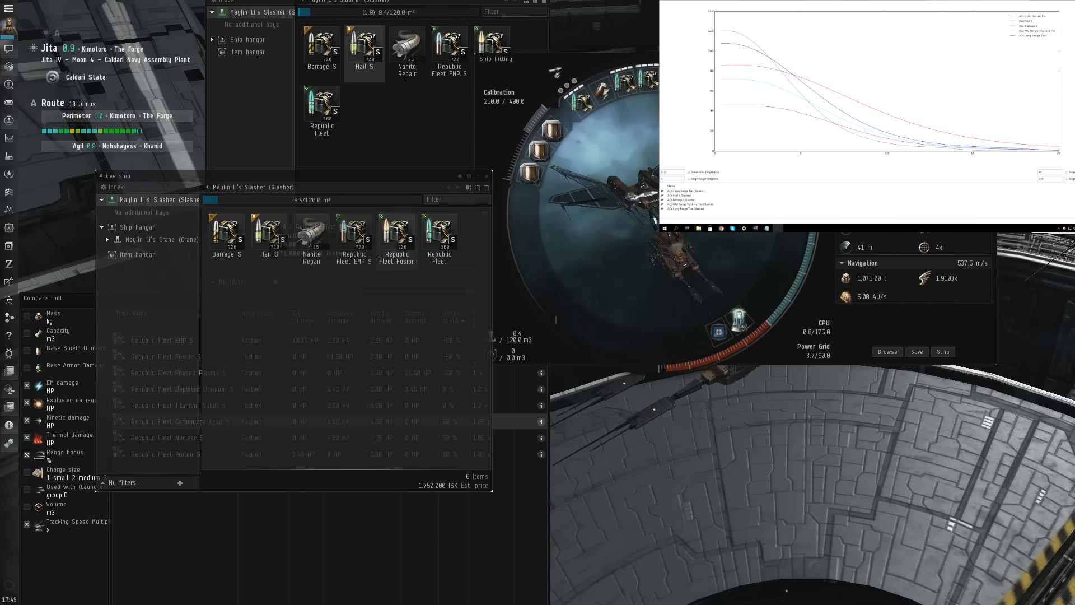
{"action": "mouse_move", "coordinate": [226, 233]}
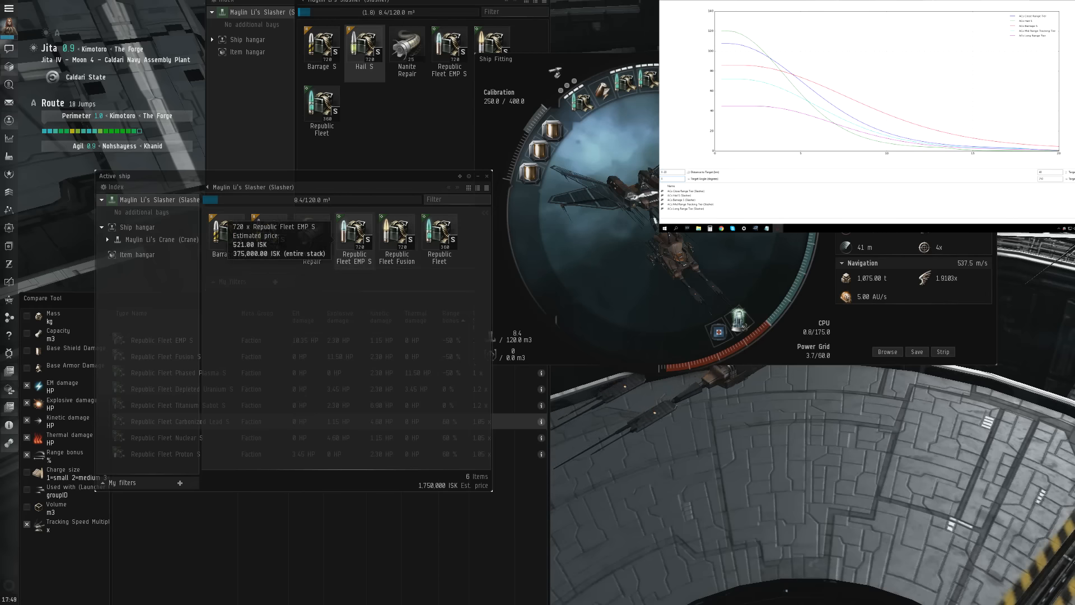